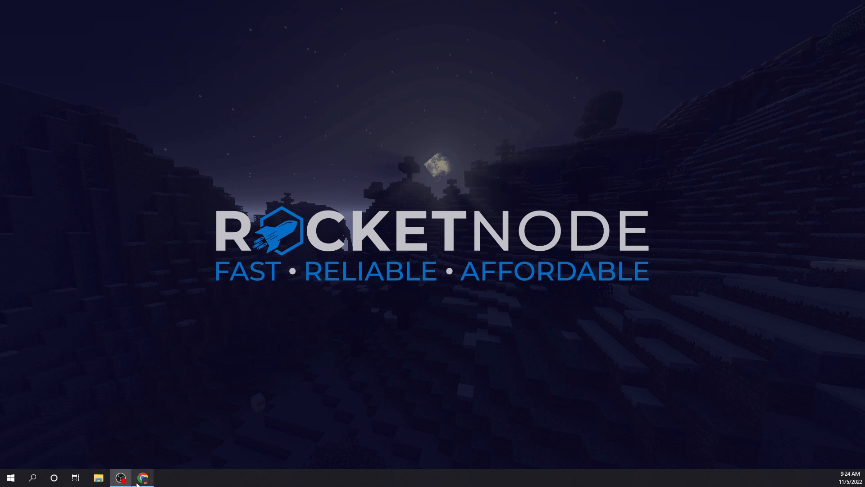
Browse RocketNode's Minecraft hosting plans, features and panel preview carousel.
click(142, 476)
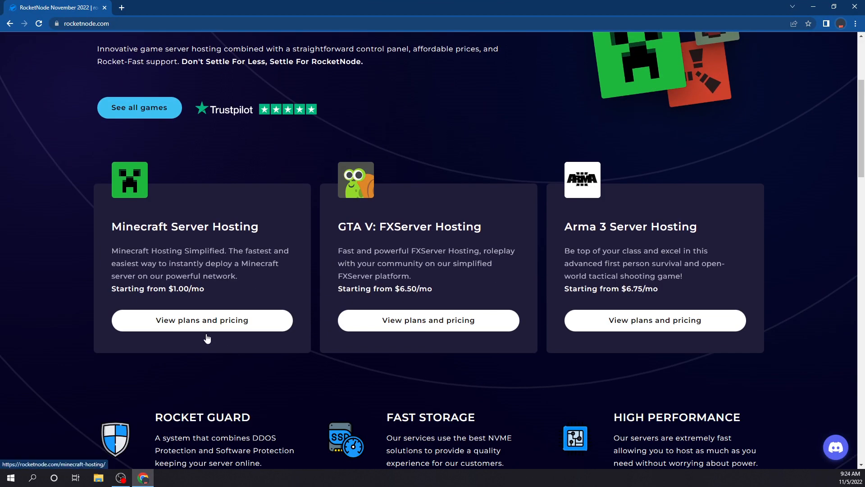
click(202, 320)
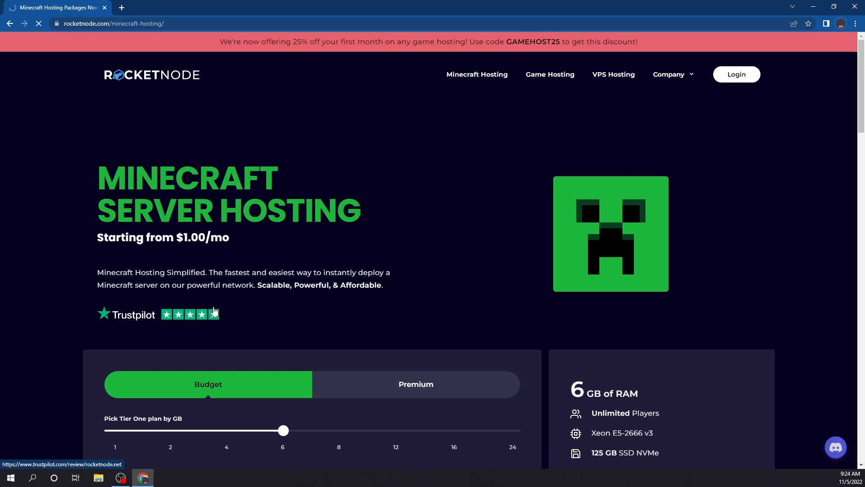
scroll(down, 3)
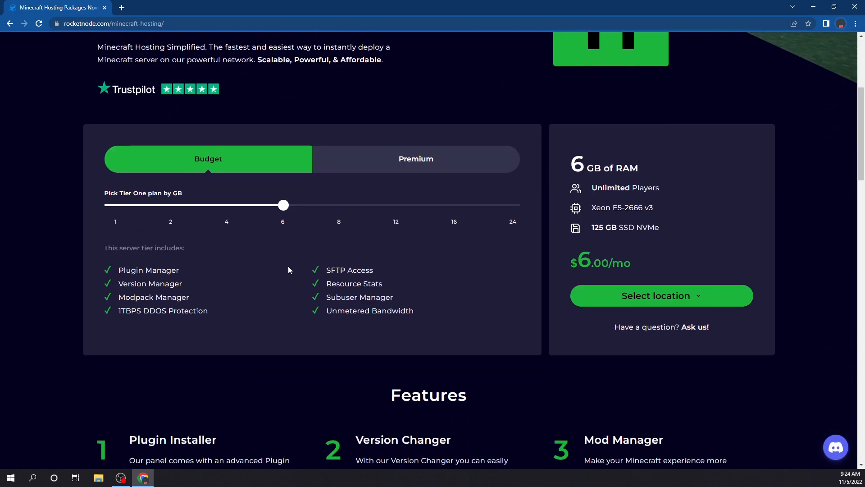
scroll(down, 3)
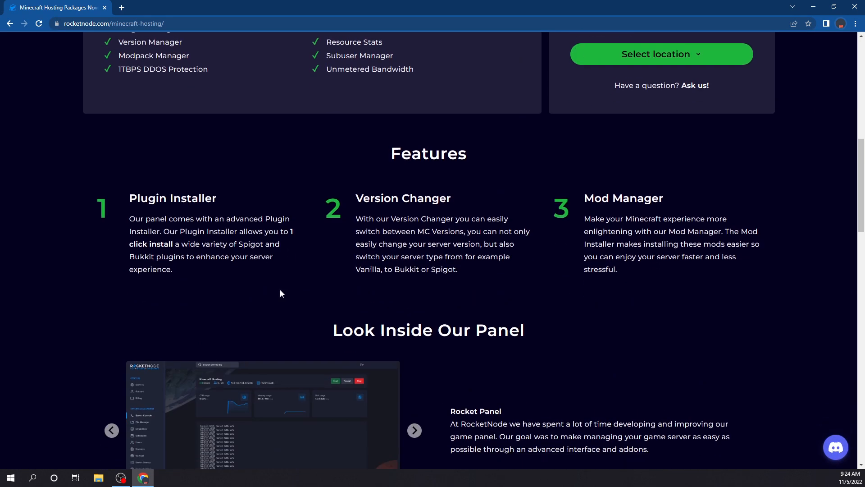
scroll(down, 3)
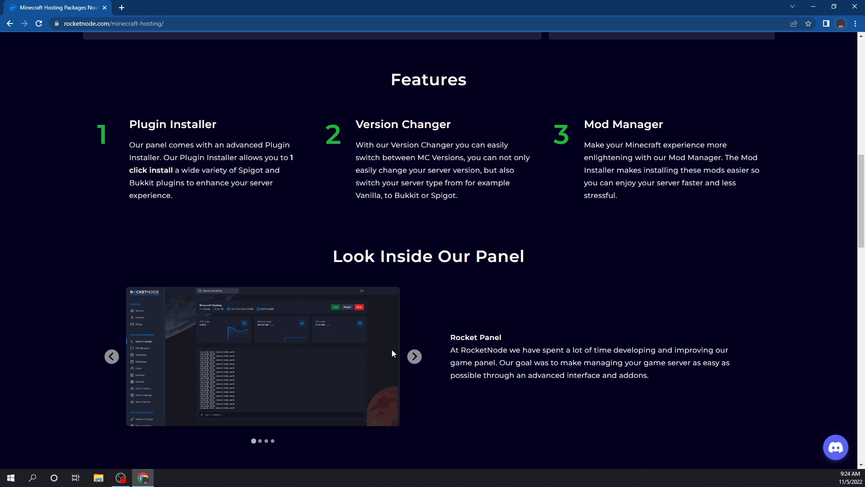
click(414, 356)
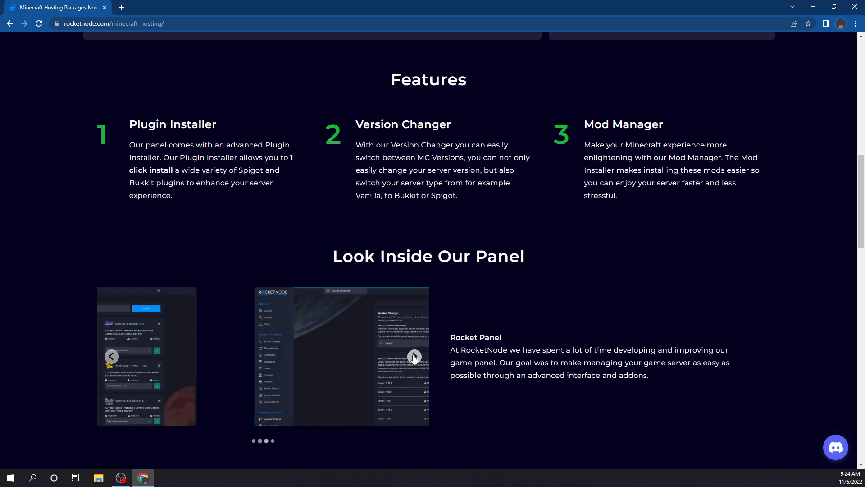
click(414, 356)
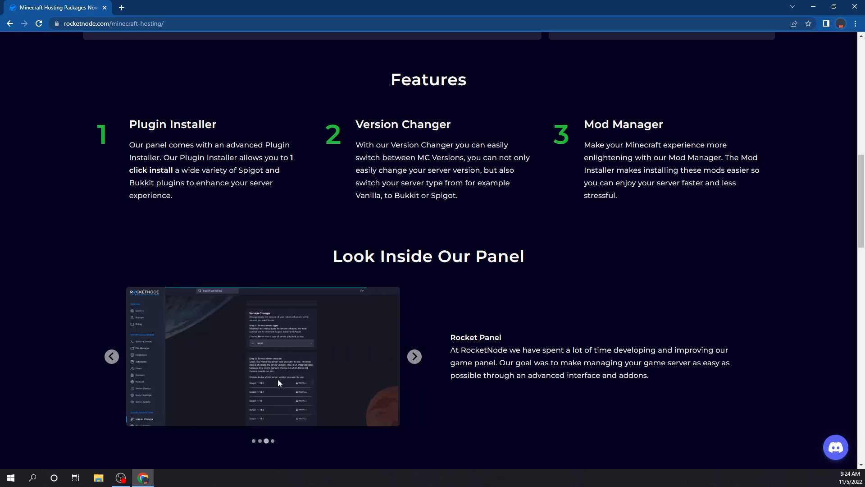
scroll(up, 3)
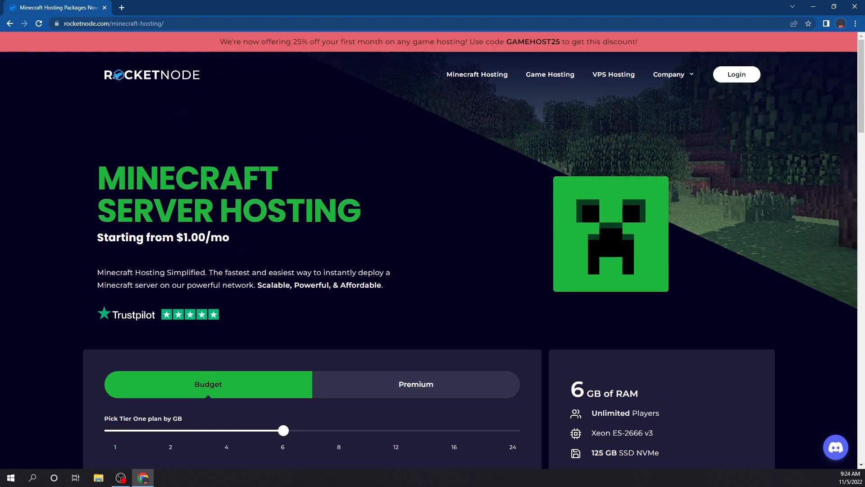
mouse_move(353, 241)
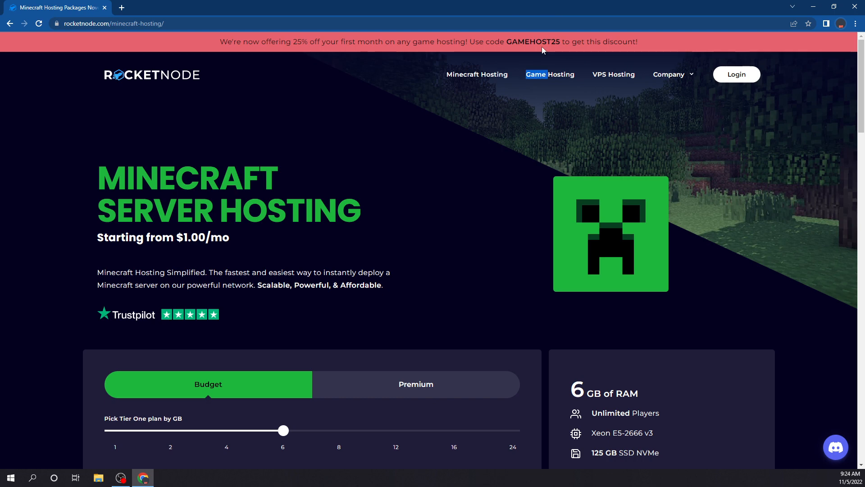
mouse_move(376, 102)
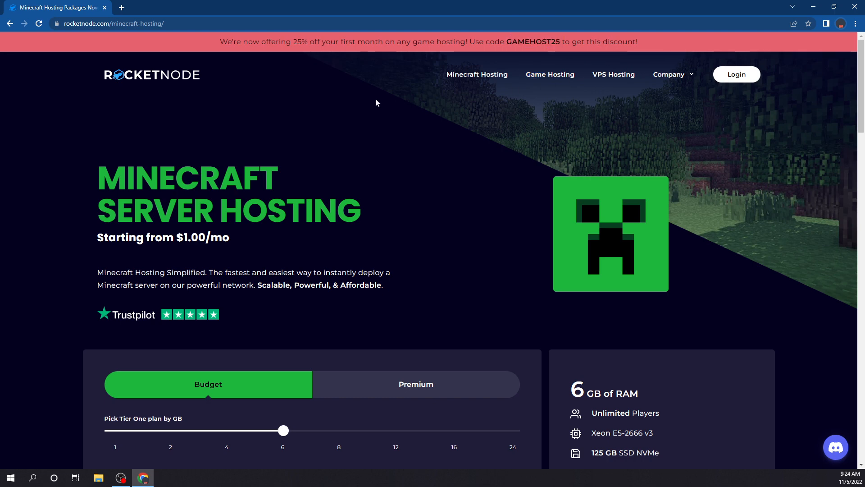
mouse_move(122, 7)
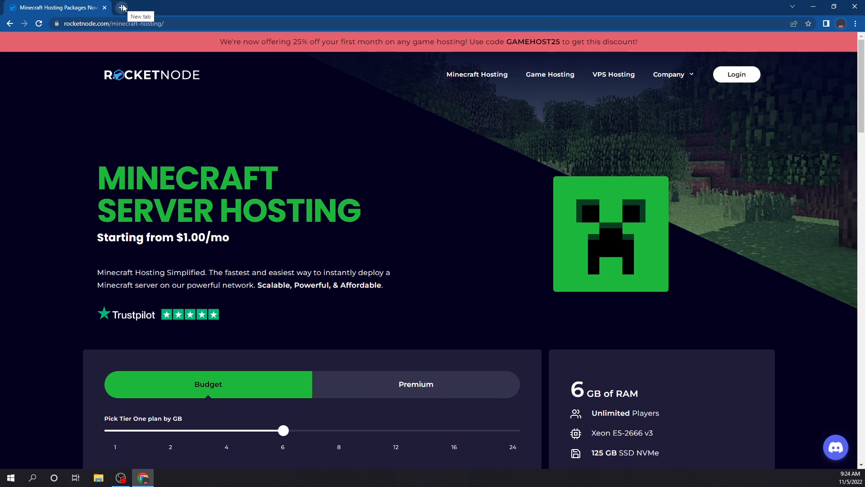
Search 'minecraft server jar' and open the minecraft.net server download page.
text(minecraft)
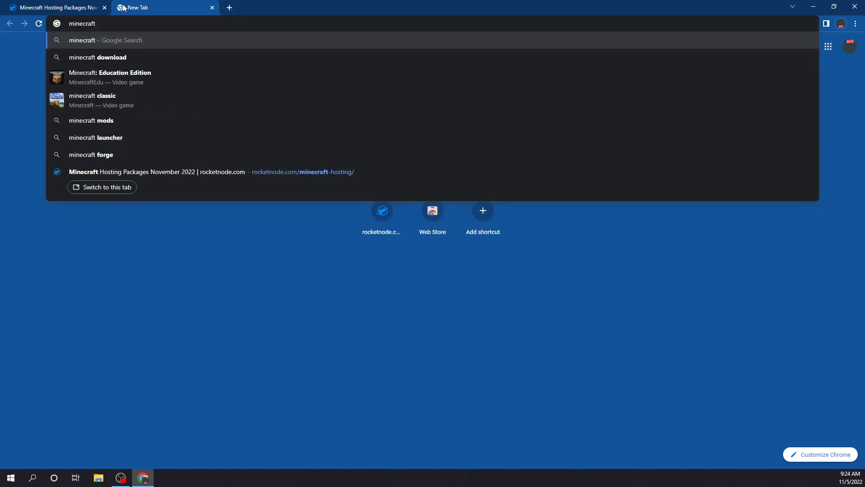
text(minecraft server jar)
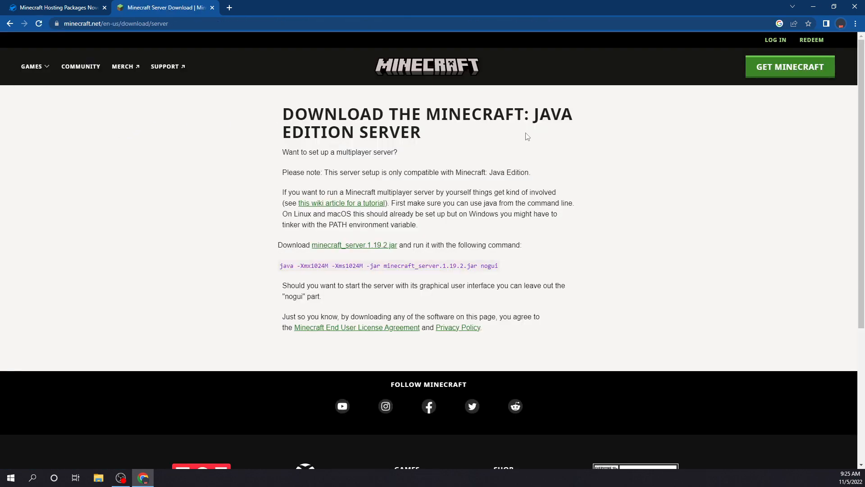
mouse_move(263, 5)
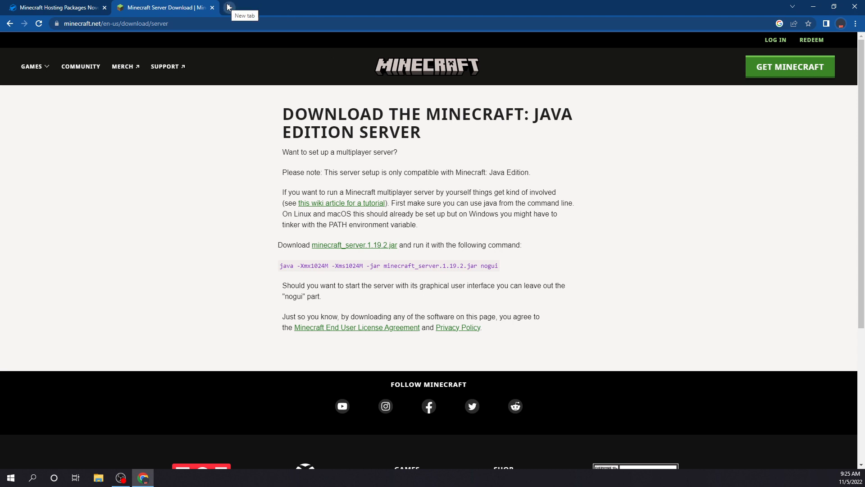
Open Oracle's Java SE 17 Archive Downloads page in a new tab and get the Windows x64 installer.
click(227, 7)
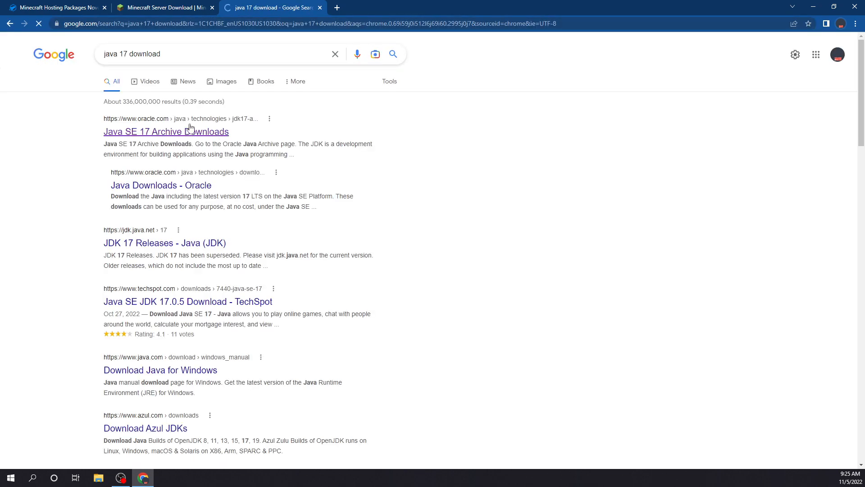
click(165, 131)
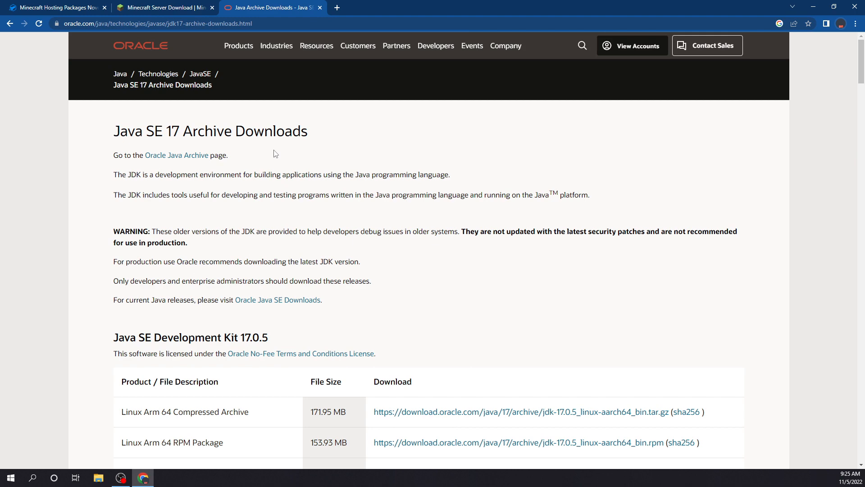
scroll(down, 3)
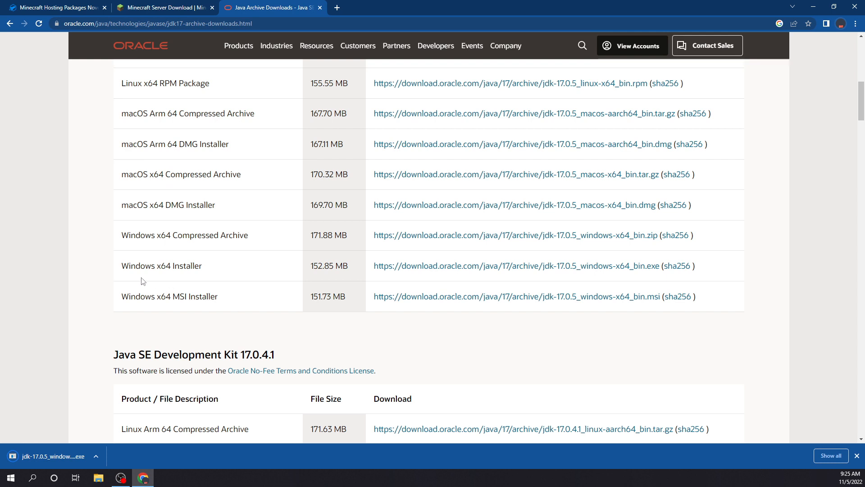
mouse_move(32, 459)
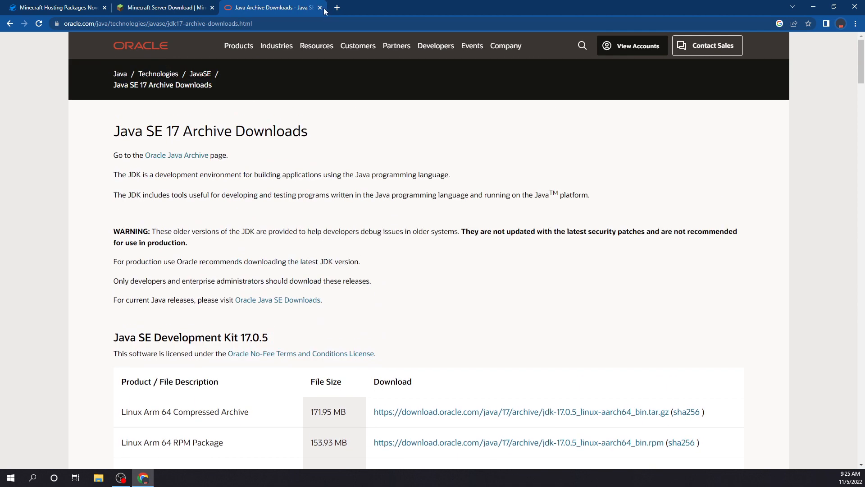
Close the Java archive tab and download minecraft_server.1.19.2.jar.
click(320, 7)
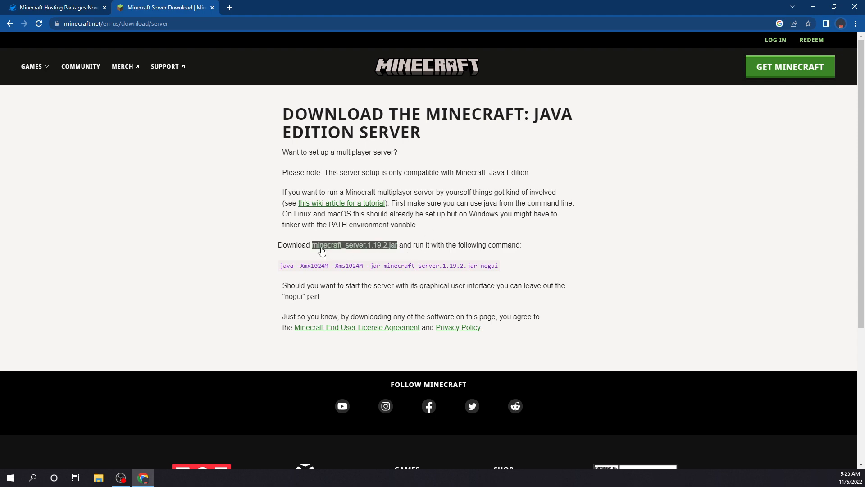
click(354, 244)
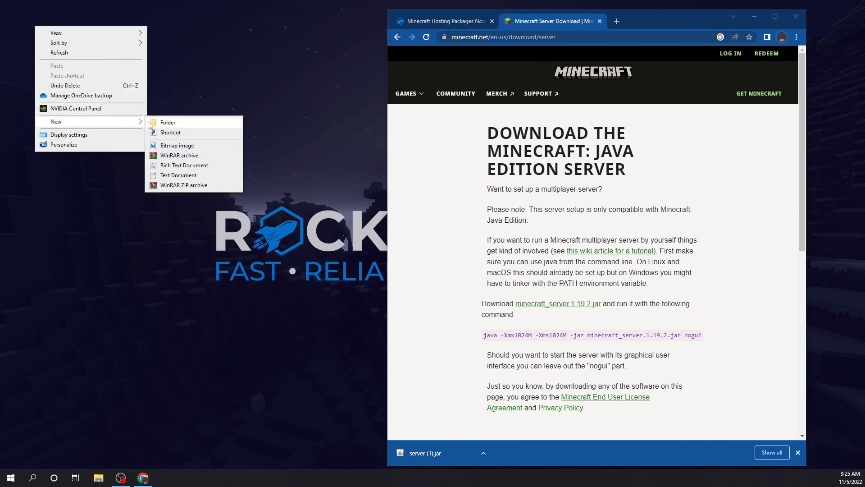
Make a 'Minecraft Server' desktop folder and move the server jar into it.
click(167, 122)
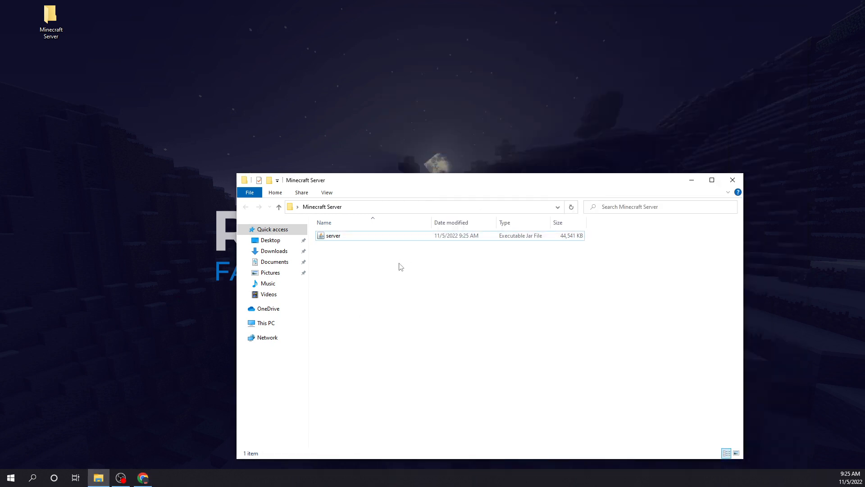
Run server.jar to generate eula.txt and server.properties, then open eula in Notepad.
click(333, 236)
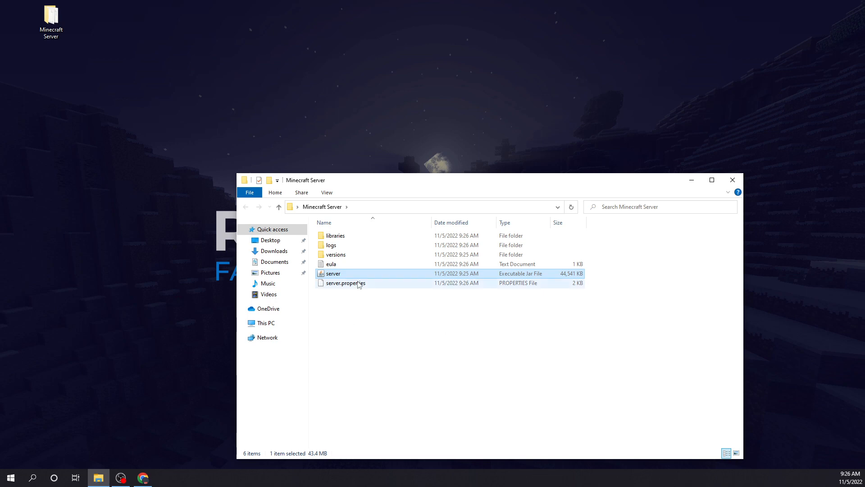
double_click(330, 263)
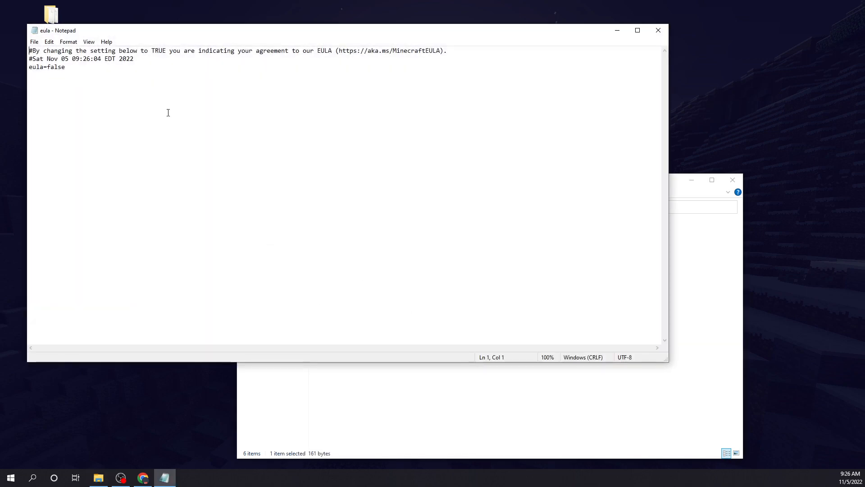
Change eula=false to true, save, and select the server jar.
double_click(55, 67)
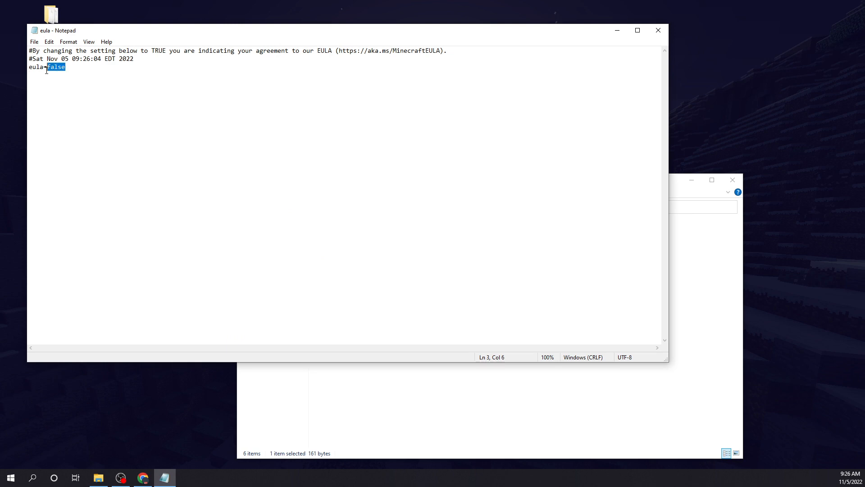
text(true)
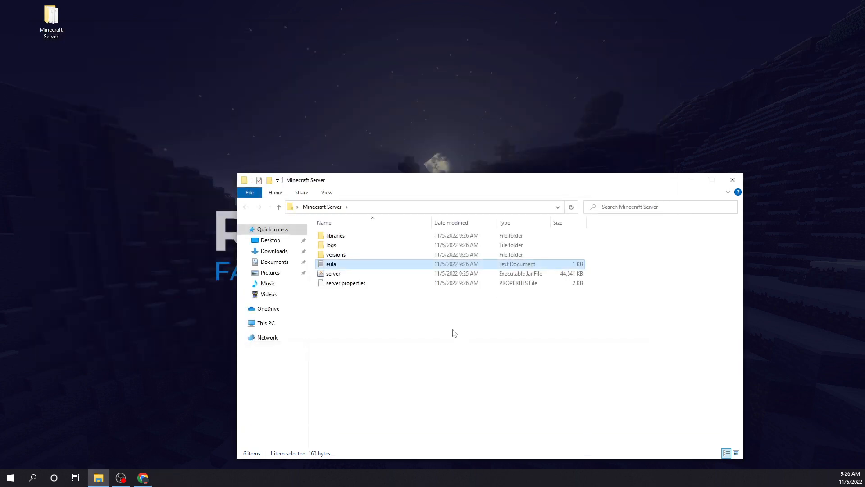
click(333, 273)
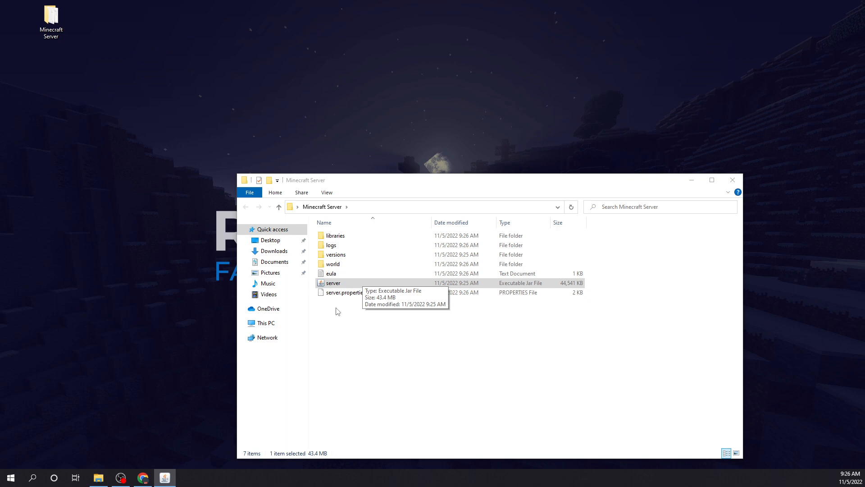
Launch server.jar and move the server window aside while the world spawn generates.
double_click(332, 282)
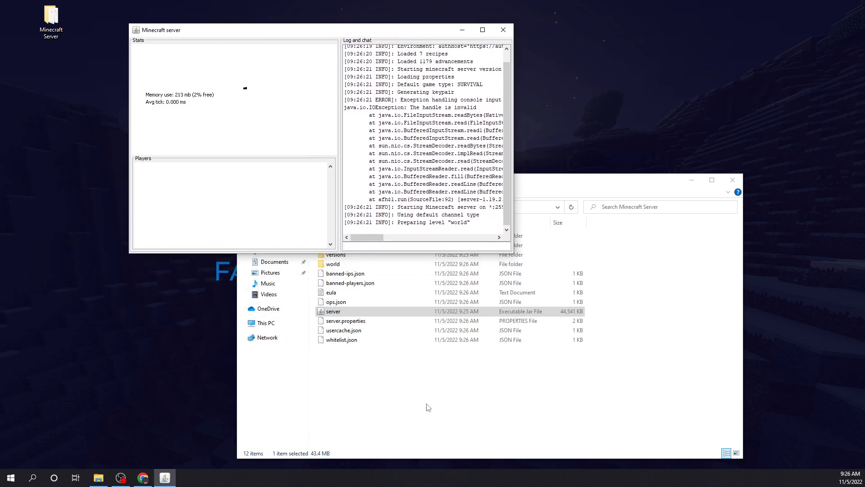
drag(160, 30, 232, 32)
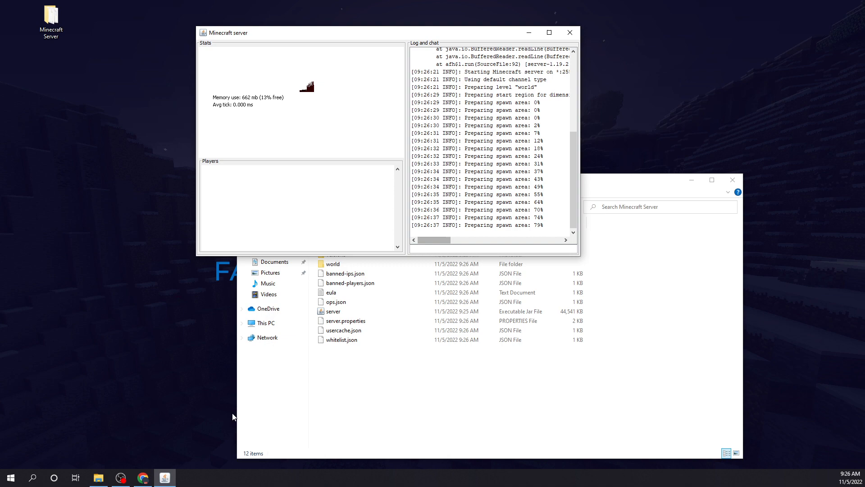
click(9, 477)
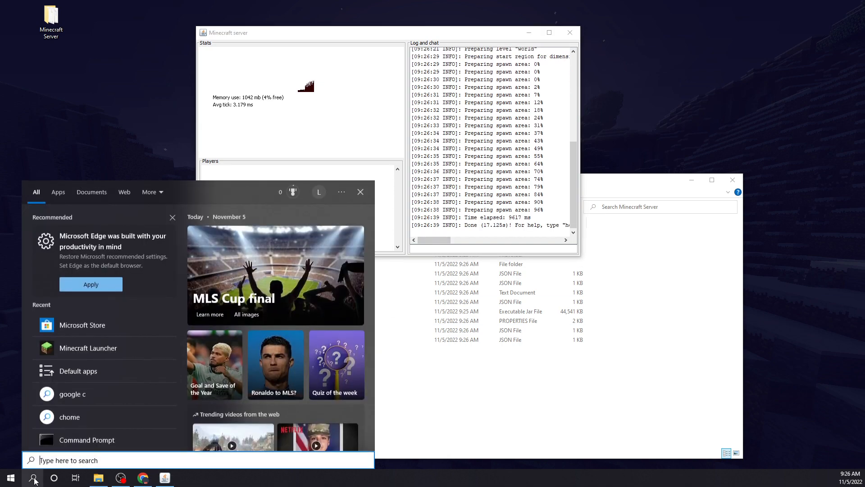
Open Minecraft Launcher and start downloading the 1.19.2 latest release.
click(32, 477)
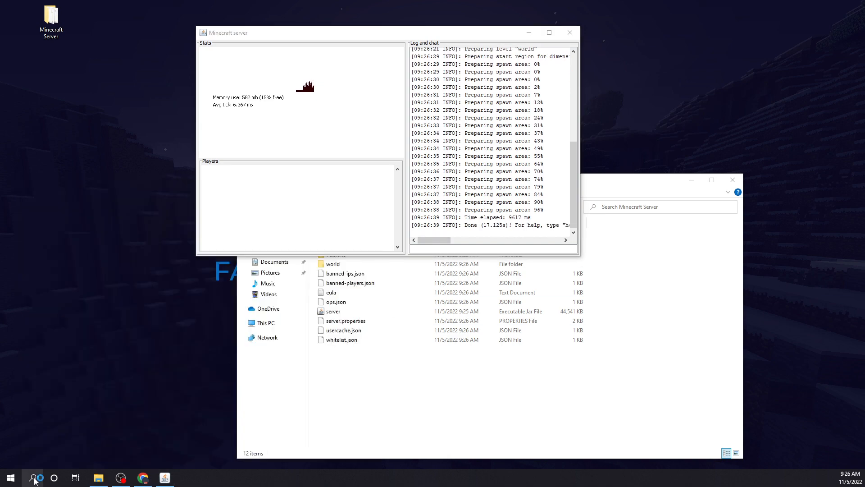
click(186, 477)
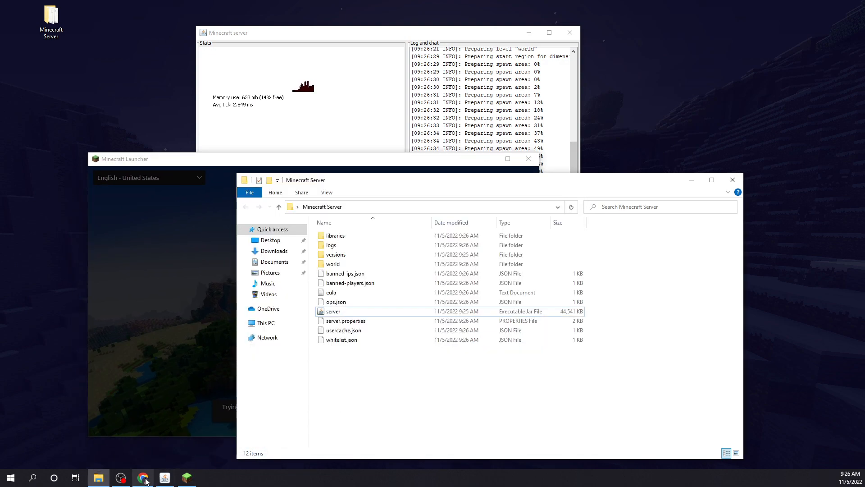
click(143, 477)
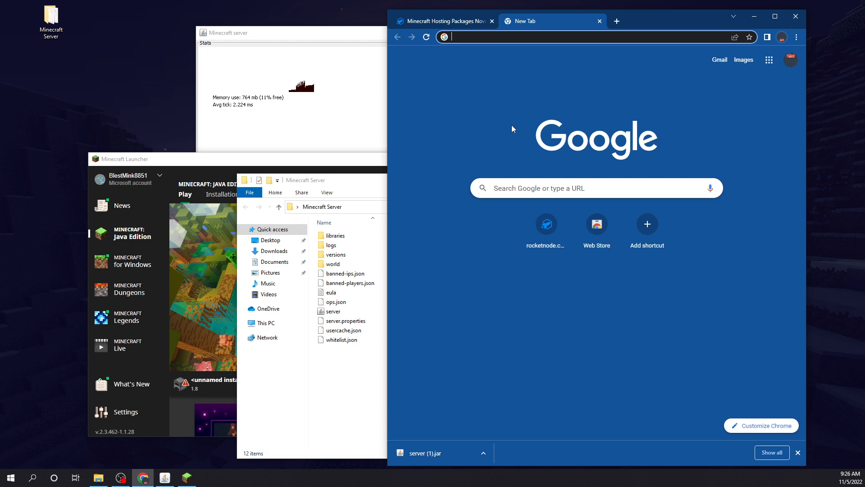
text(1.19)
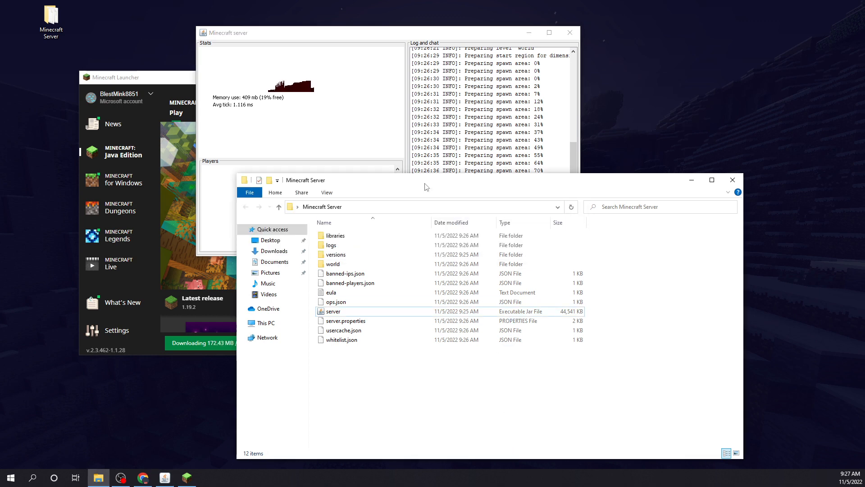
Dismiss the server folder's context menu and return to the launcher download.
right_click(425, 255)
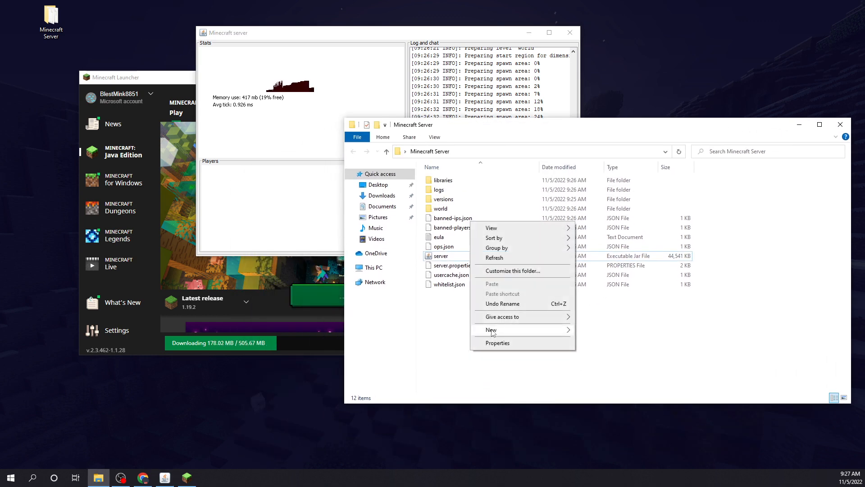
click(440, 256)
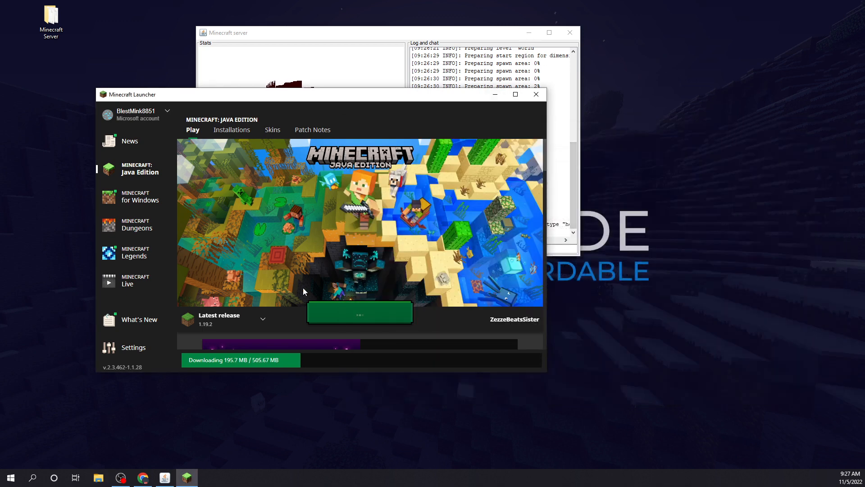
mouse_move(198, 416)
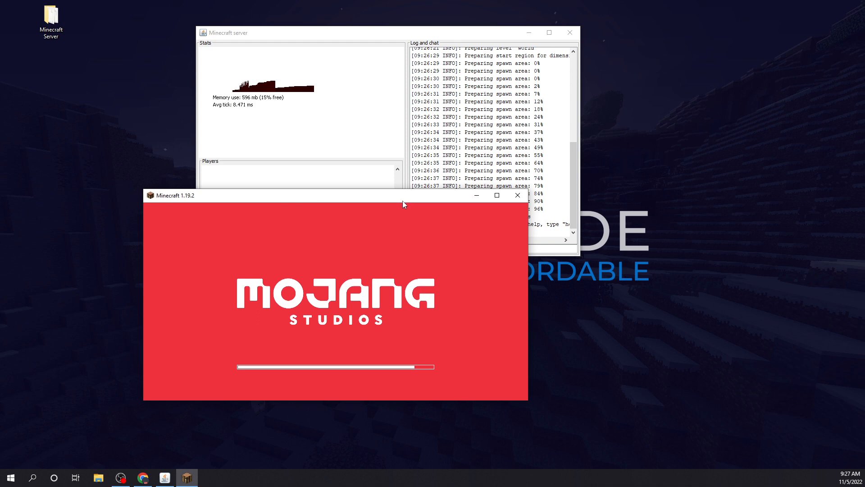
mouse_move(492, 202)
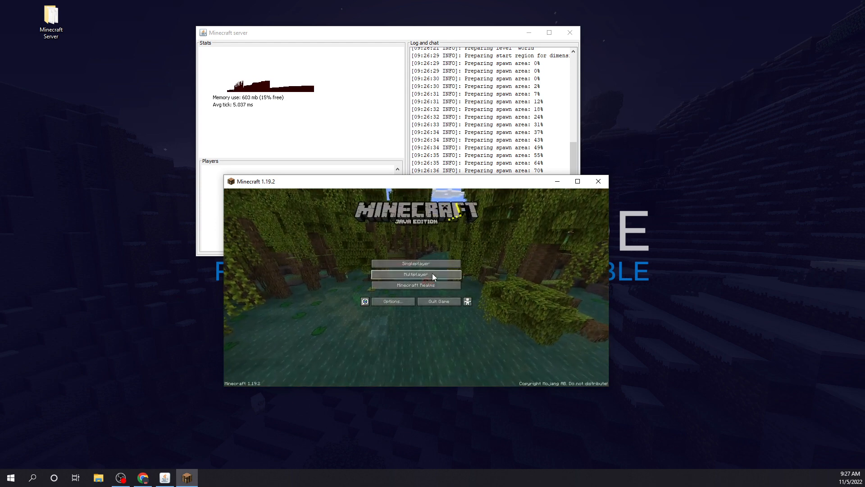
Add a 'Minecraft Server' entry at localhost to the multiplayer list and join it.
click(416, 274)
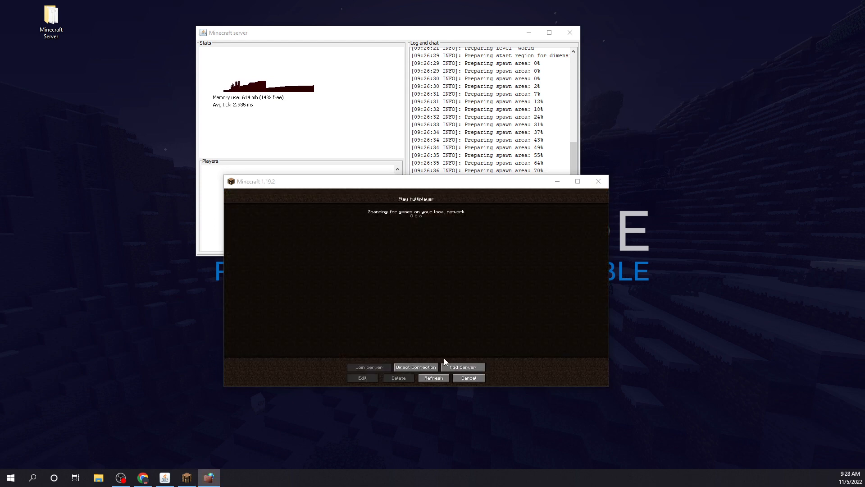
click(362, 378)
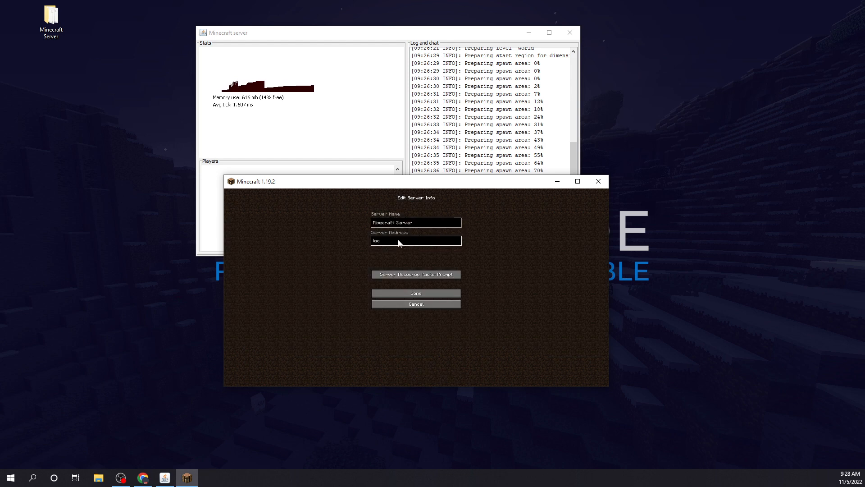
click(415, 293)
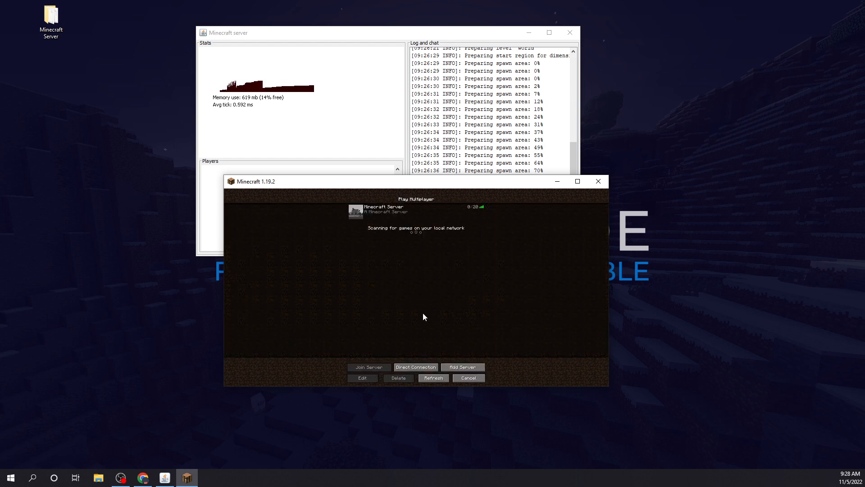
mouse_move(454, 182)
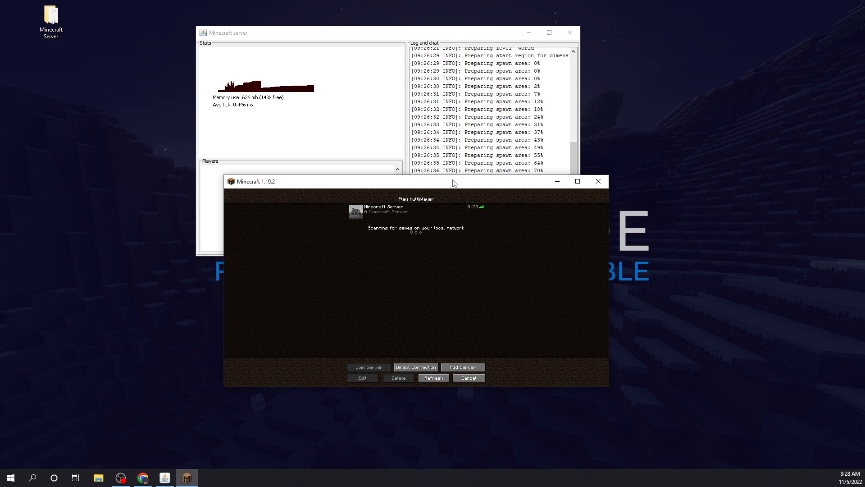
click(368, 366)
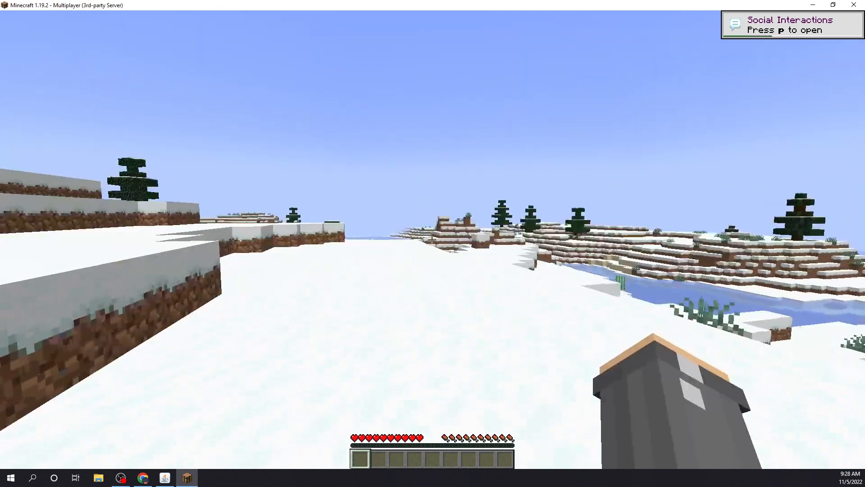
Make player Zez an operator via the server console, then enter the gamemode creative command.
click(164, 477)
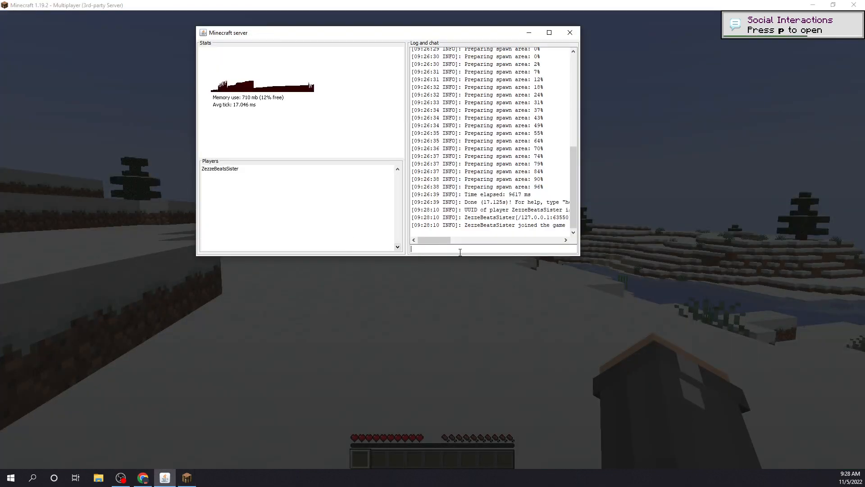
text(op Zez)
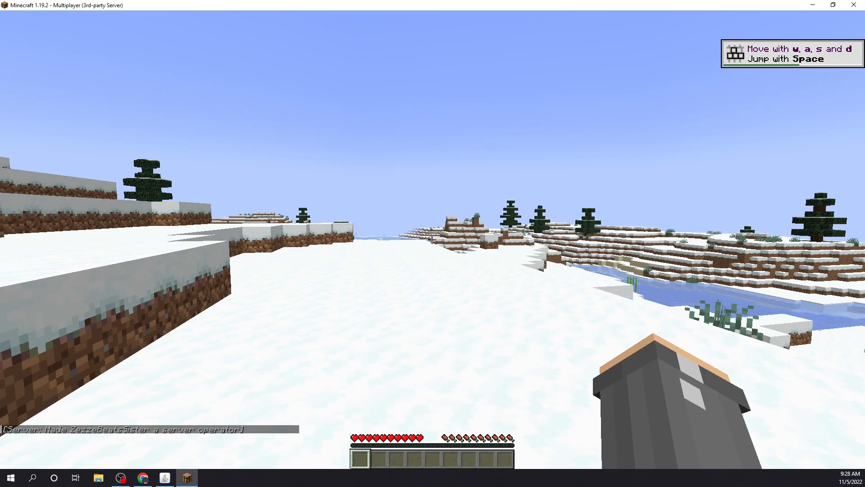
text(/gamemp)
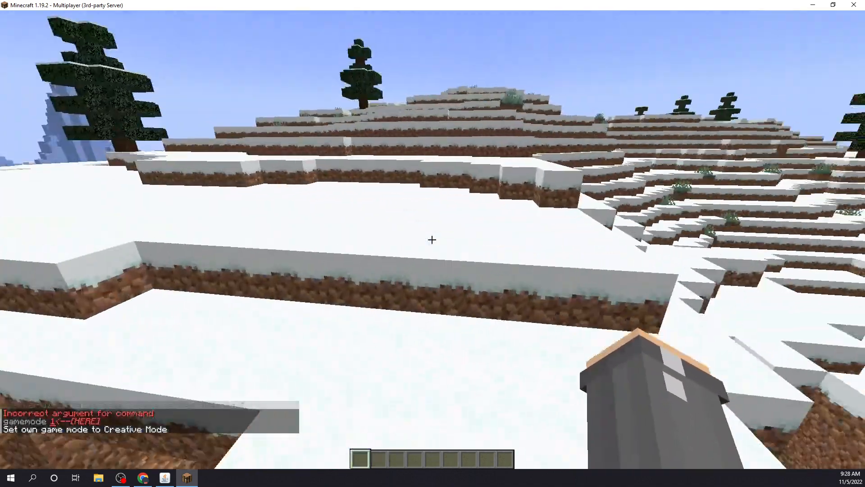
mouse_move(433, 239)
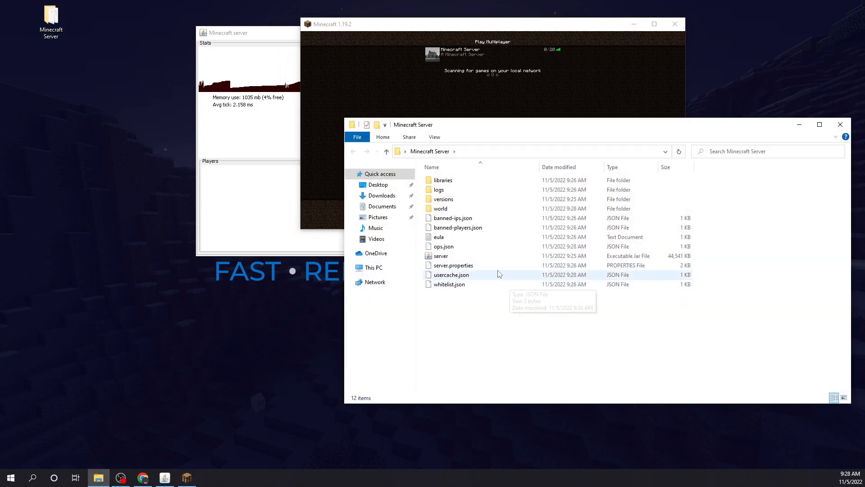
Open server.properties in Notepad++, set the motd to CyberGreen, and save the file.
click(453, 265)
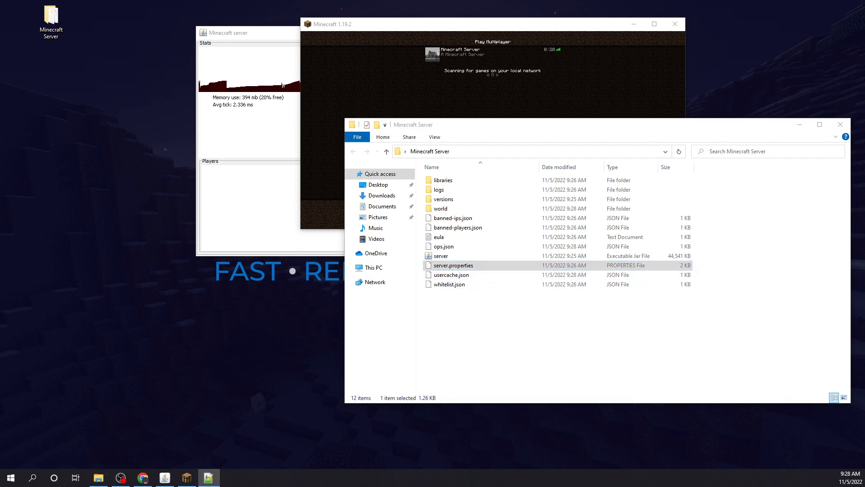
double_click(452, 265)
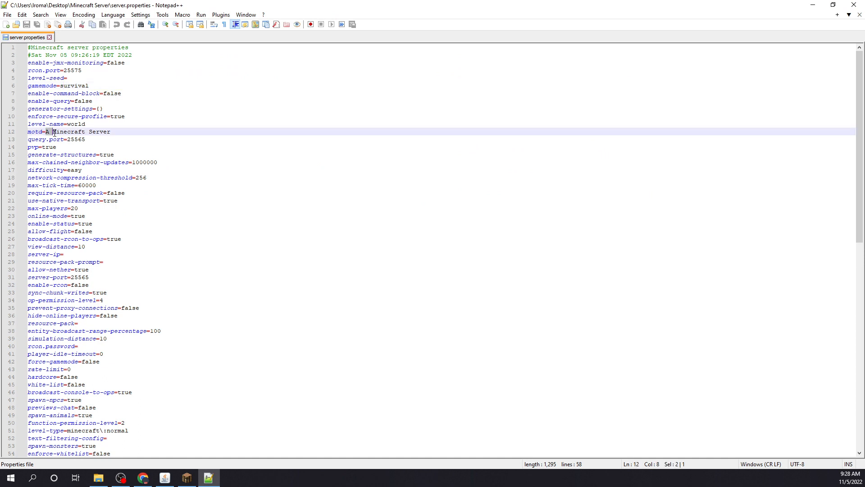
text(Cyberd)
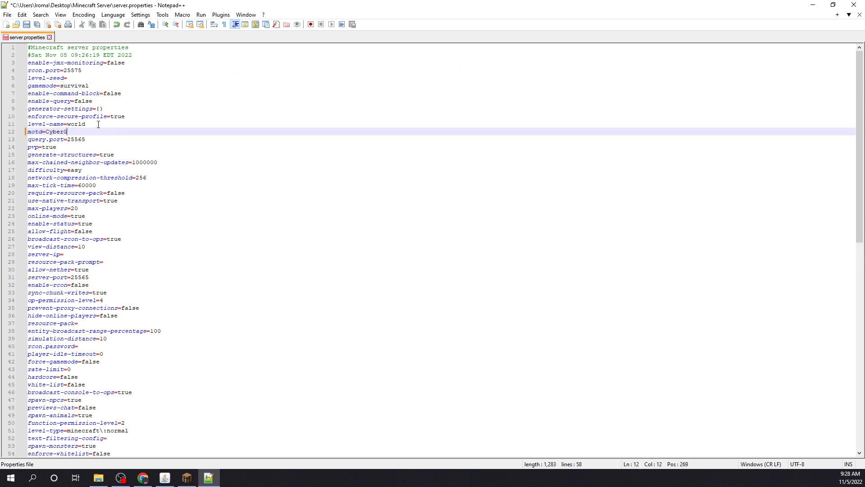
scroll(down, 3)
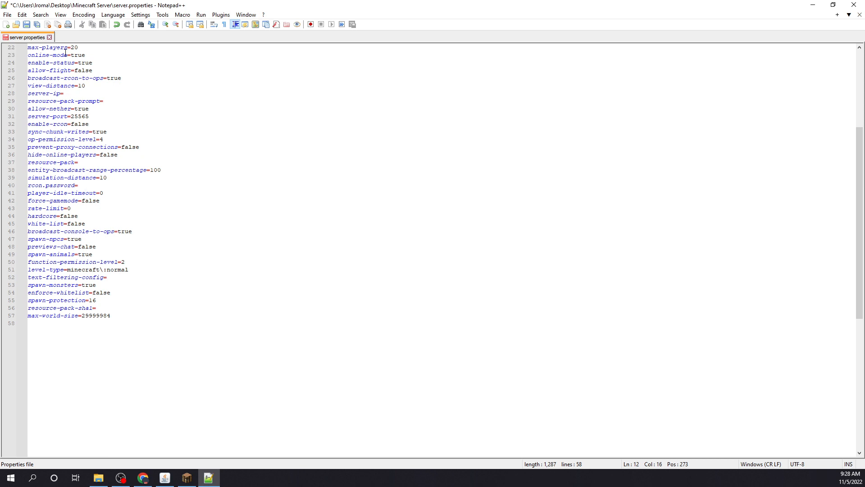
scroll(up, 3)
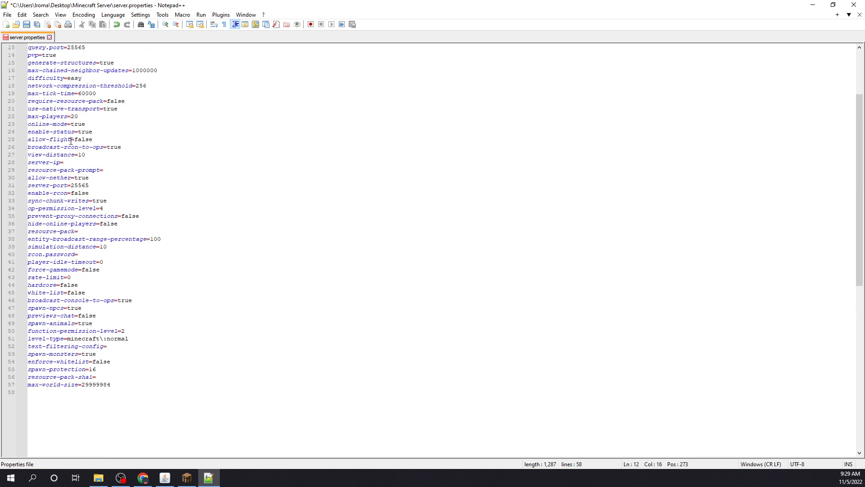
click(17, 24)
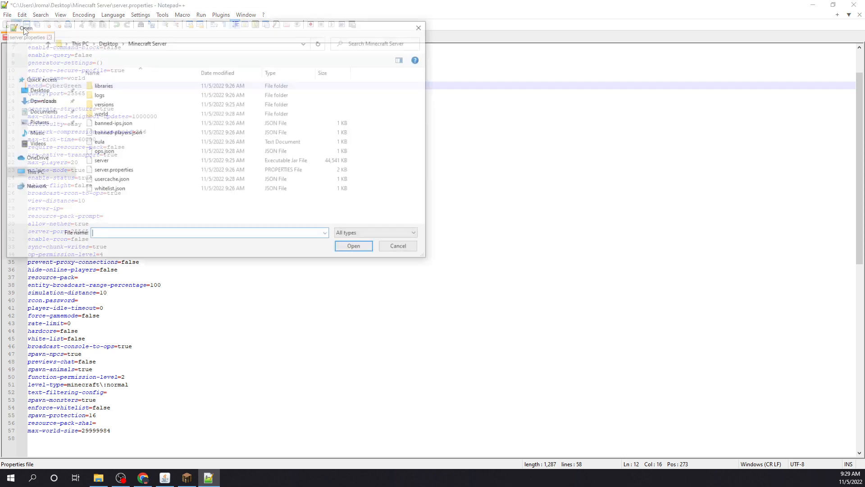
click(398, 246)
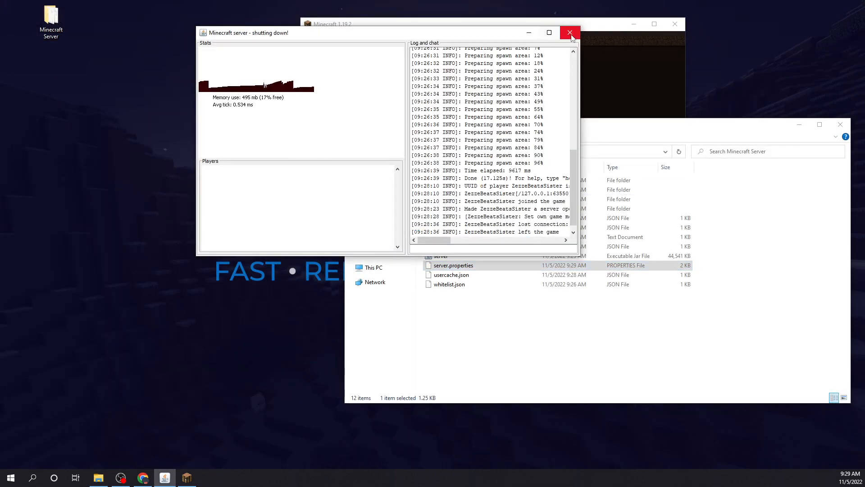
Close the shutting-down Minecraft server window.
click(569, 32)
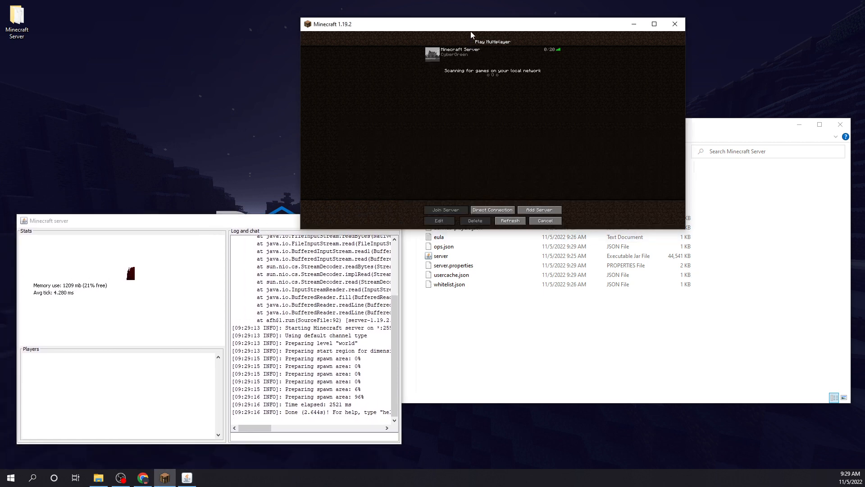
Select the Minecraft Server entry showing CyberGreen and join it.
click(654, 24)
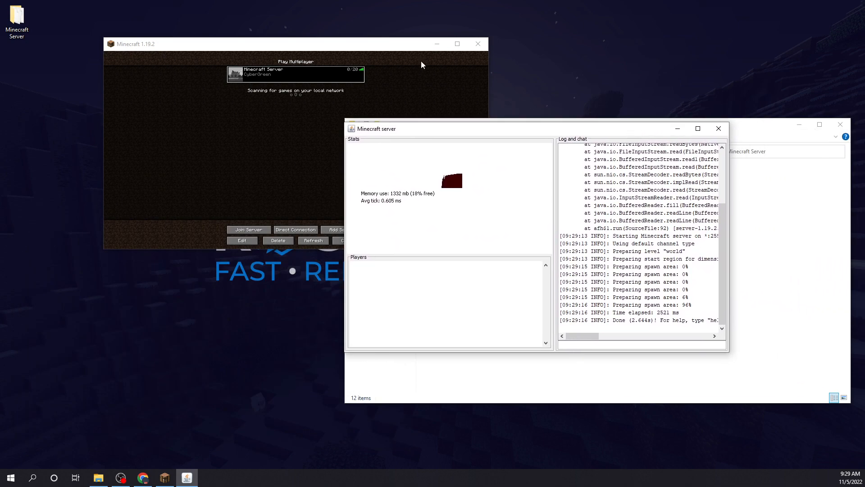
click(248, 229)
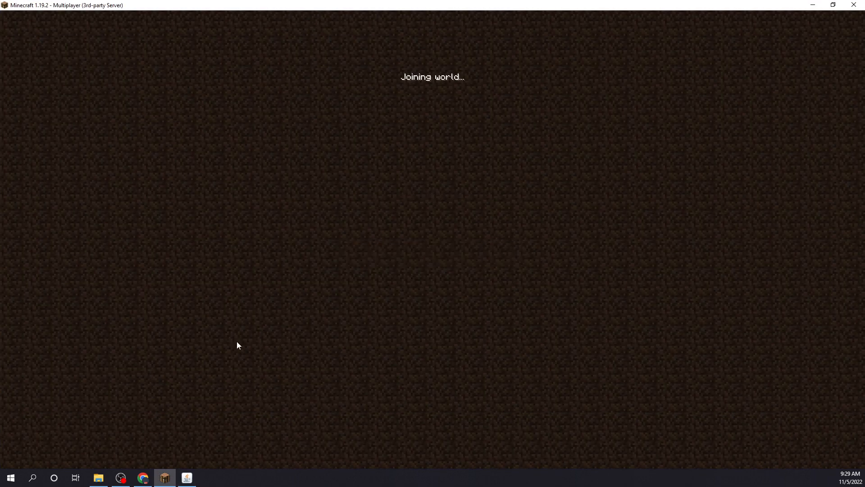